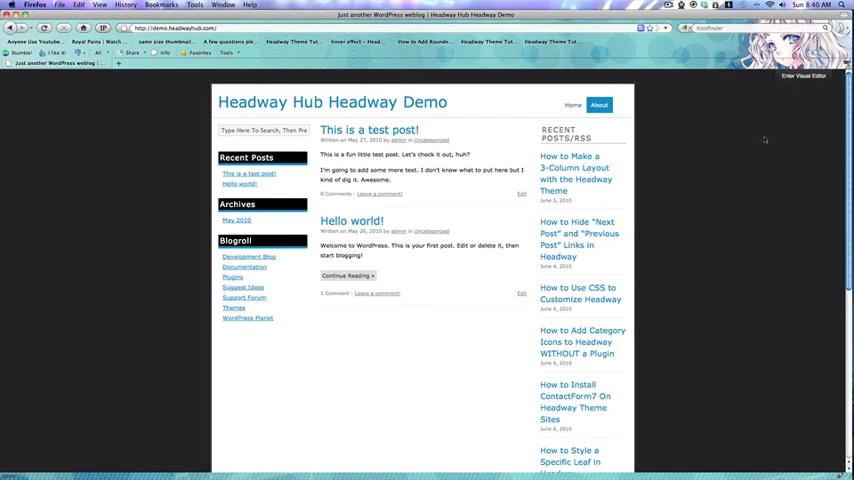
{"action": "mouse_move", "coordinate": [776, 125]}
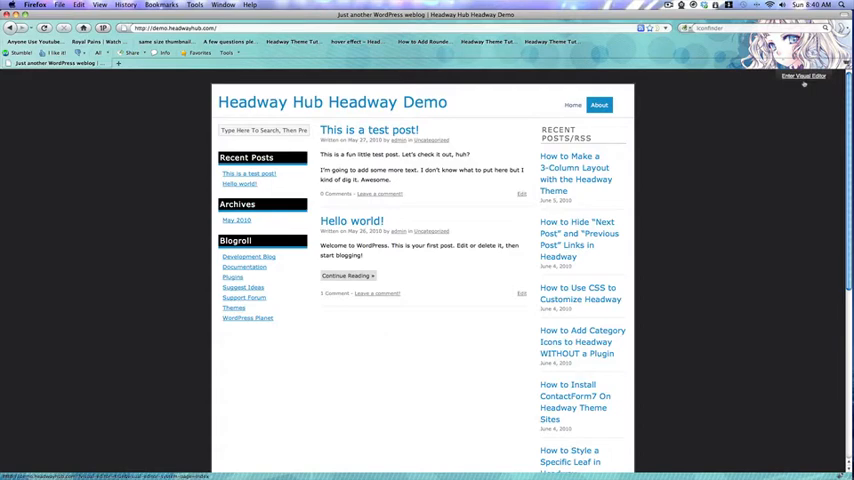
- Enter the Headway Visual Editor on the demo blog's front page
{"action": "left_click", "coordinate": [803, 76]}
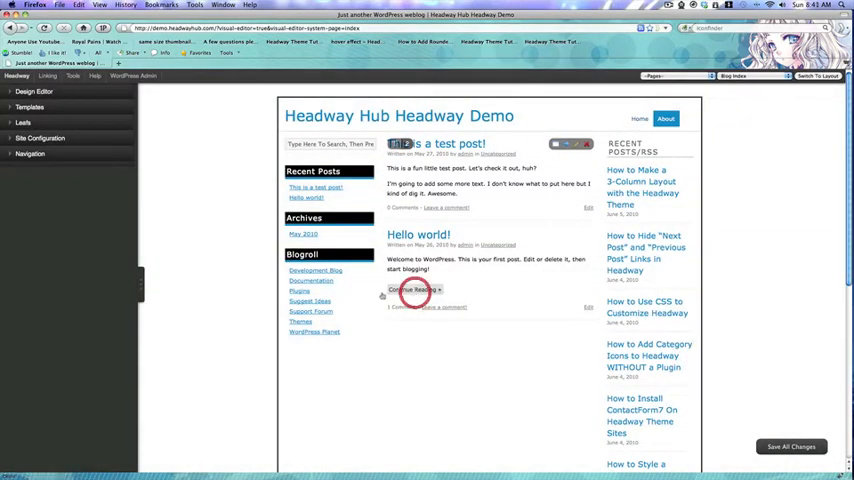
- Select the Continue Reading link and set its text to ffffff and background to 943094
{"action": "left_click", "coordinate": [412, 289]}
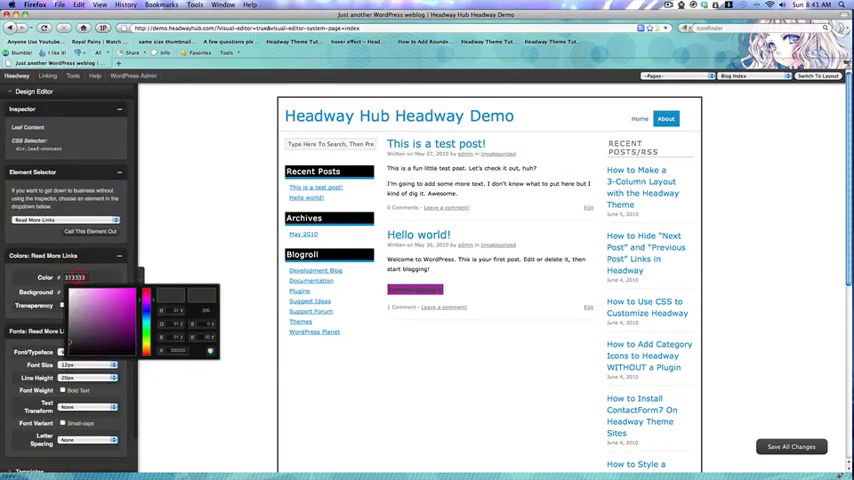
{"action": "left_click", "coordinate": [210, 353]}
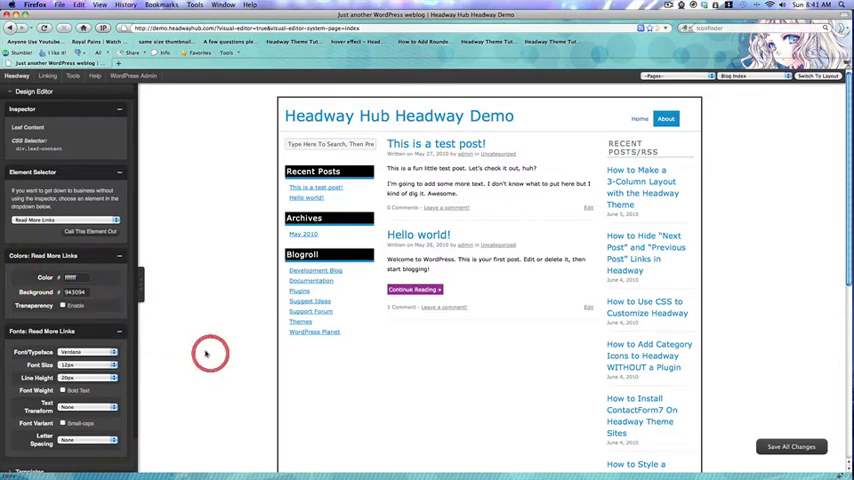
{"action": "left_click", "coordinate": [62, 305]}
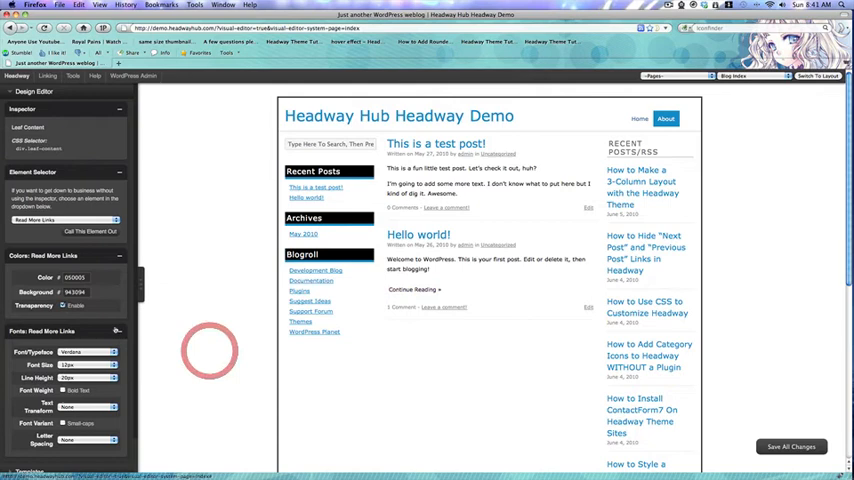
{"action": "left_click", "coordinate": [78, 277]}
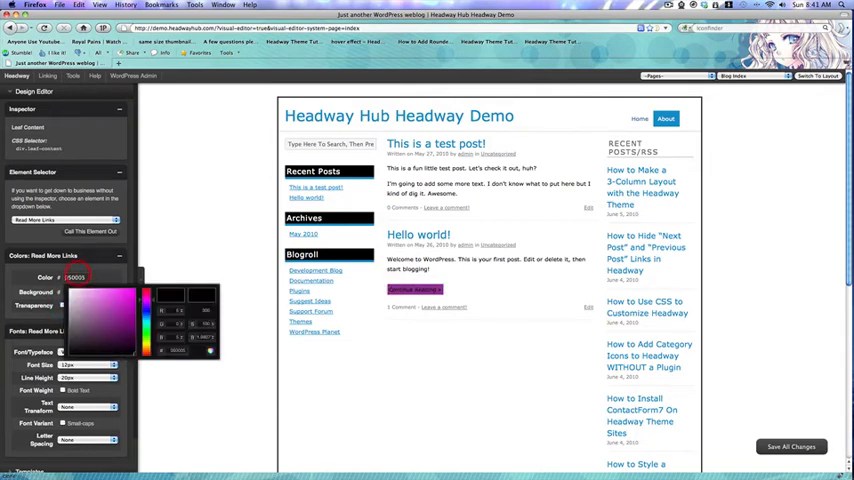
{"action": "left_click", "coordinate": [207, 355]}
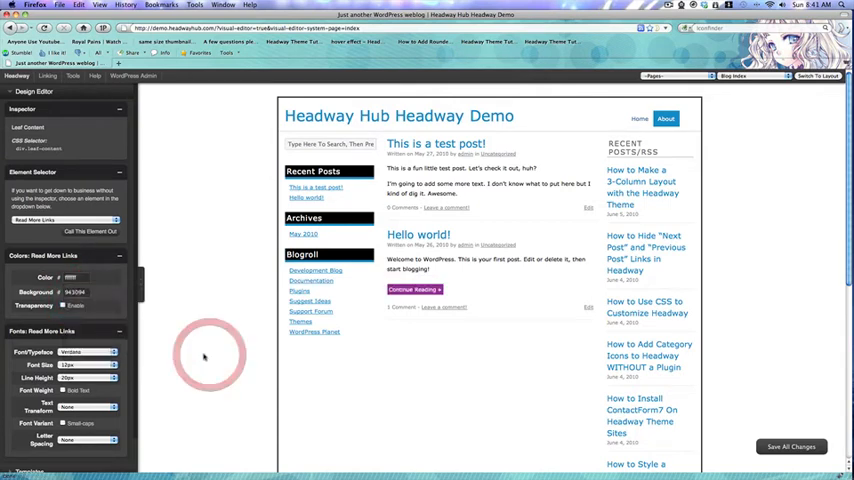
- Set the Read More link typeface to Times New Roman and scroll to the size settings
{"action": "left_click", "coordinate": [112, 351]}
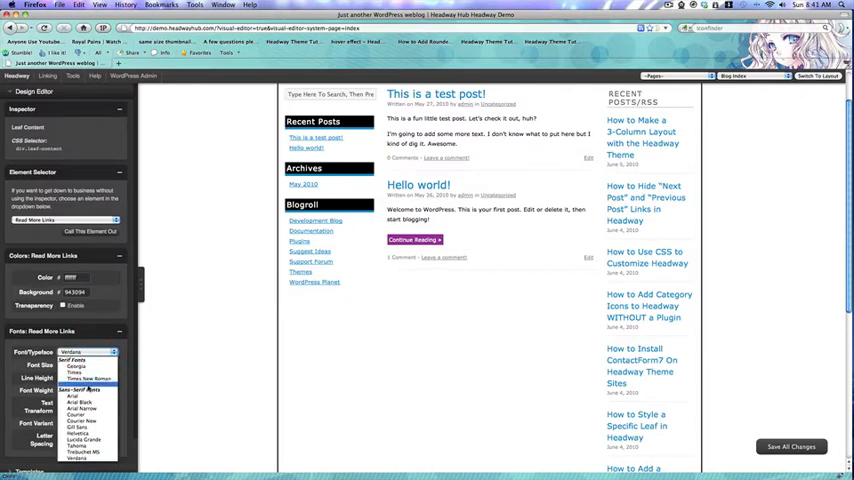
{"action": "left_click", "coordinate": [88, 365]}
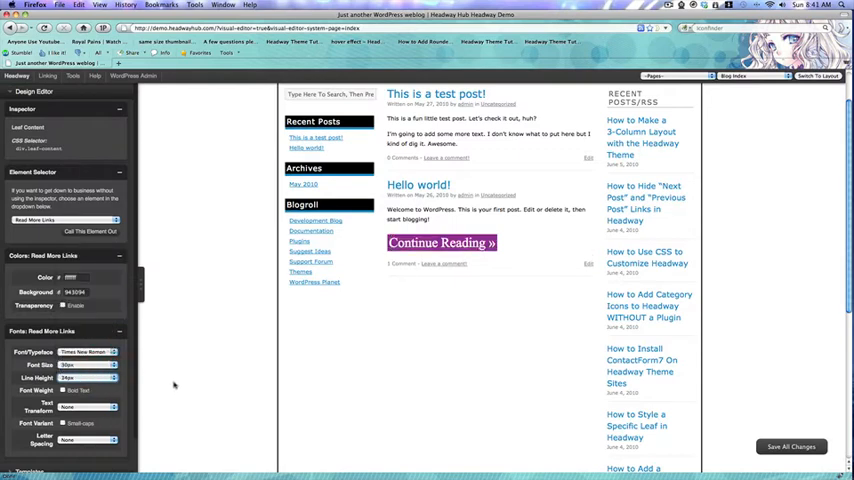
{"action": "scroll", "scroll_direction": "down", "scroll_amount": 3}
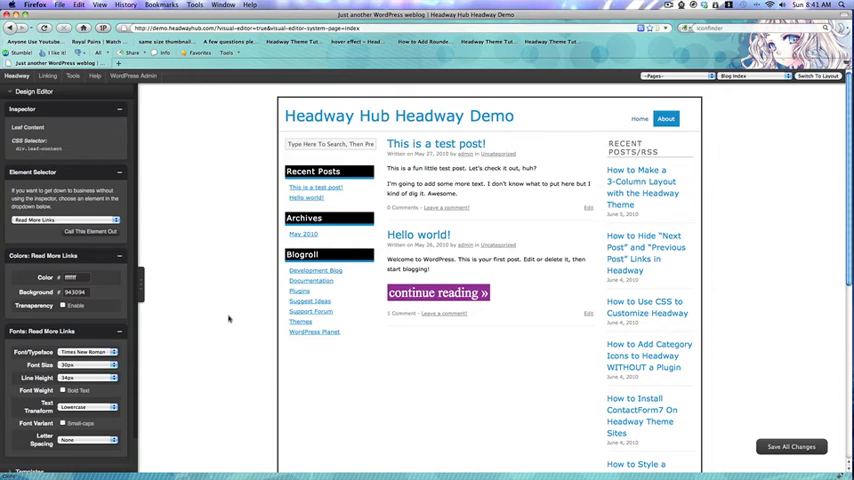
- Click the Continue Reading link in the preview to confirm its lowercase styling
{"action": "left_click", "coordinate": [435, 143]}
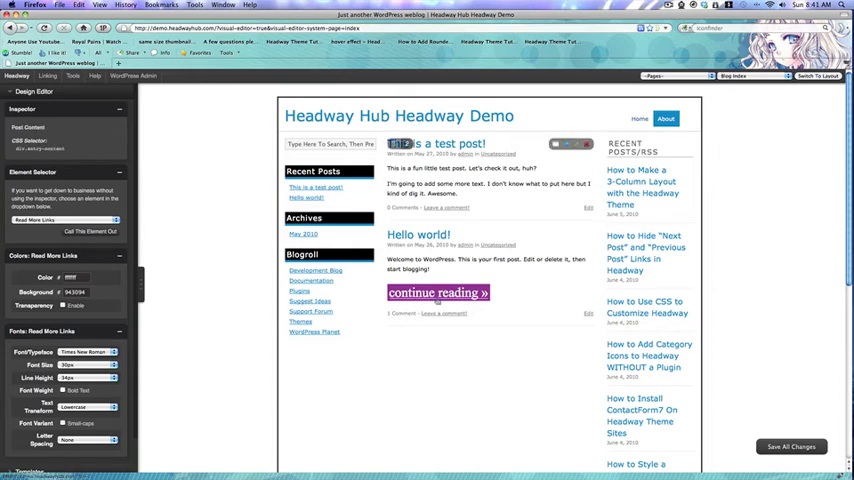